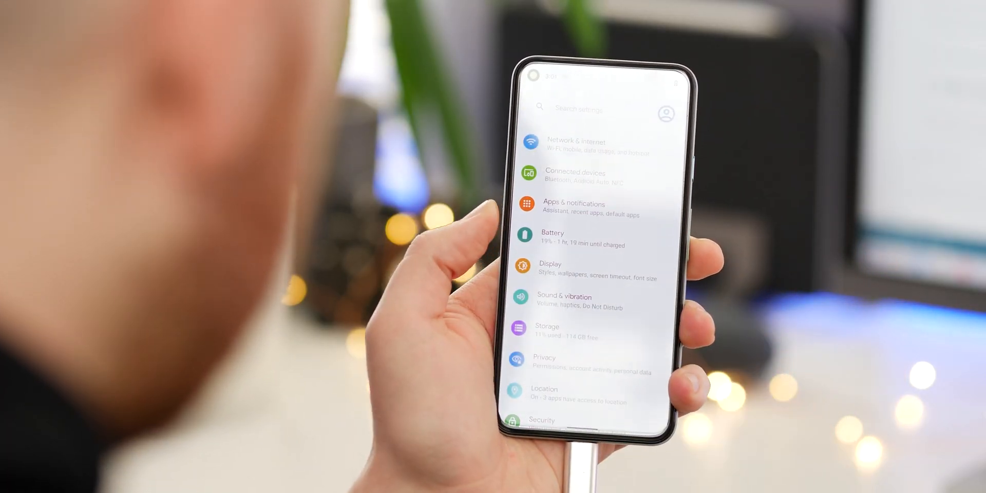
- Open About phone and tap Build number until developer mode is enabled
scroll(down, 3)
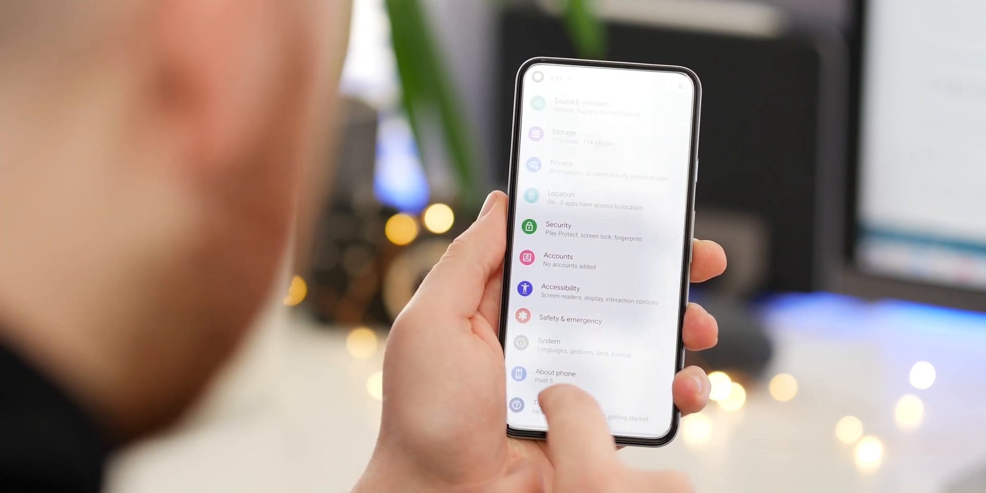
click(555, 373)
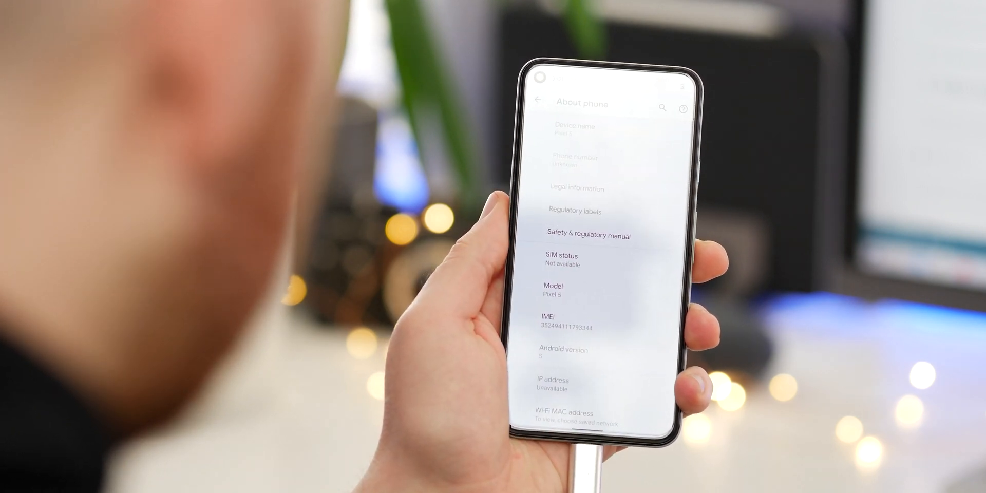
scroll(down, 3)
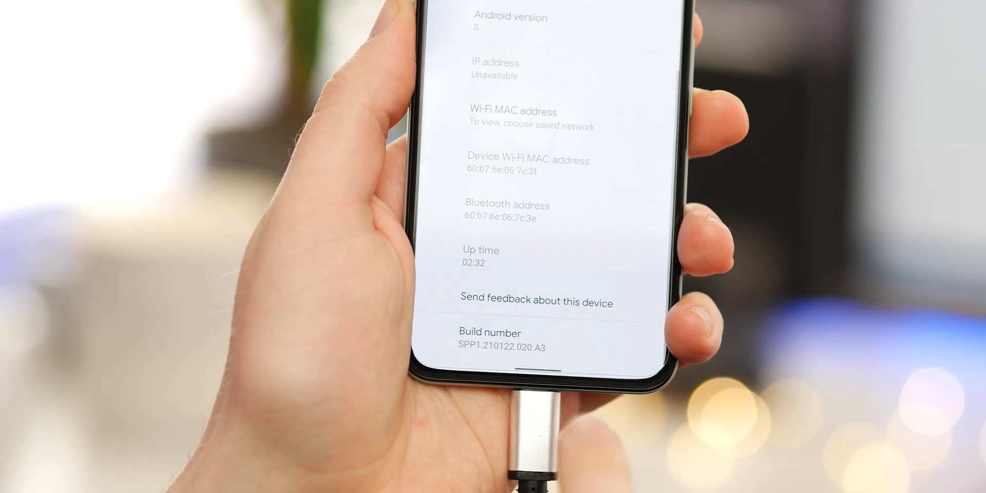
click(489, 339)
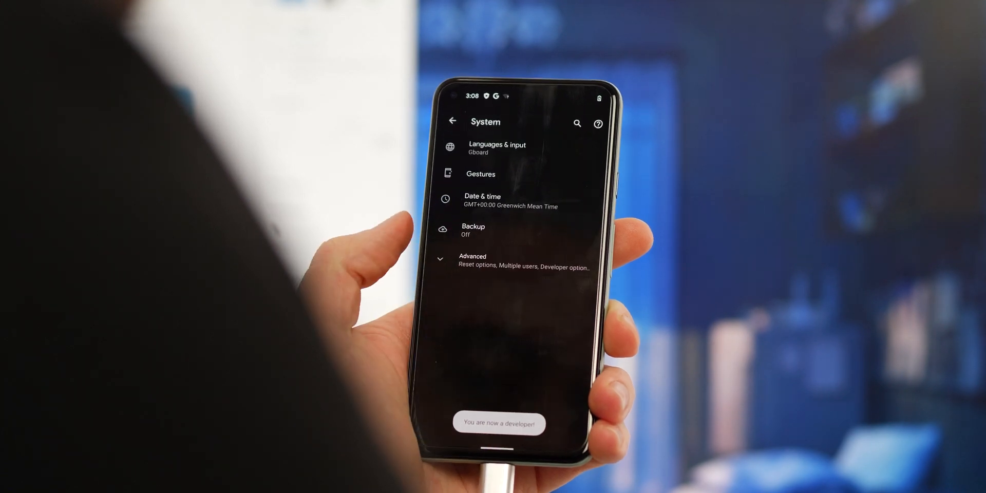
- Open System > Advanced > Developer options and turn on USB debugging
click(473, 261)
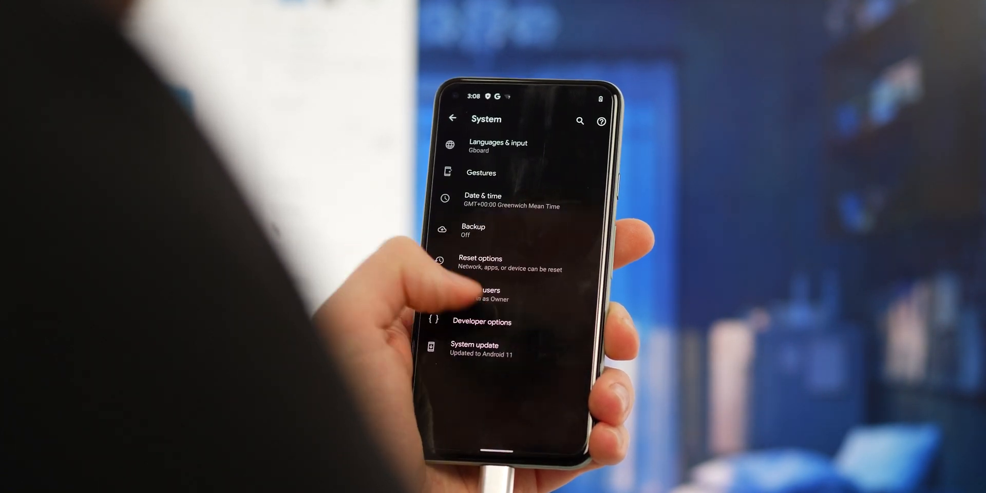
click(481, 322)
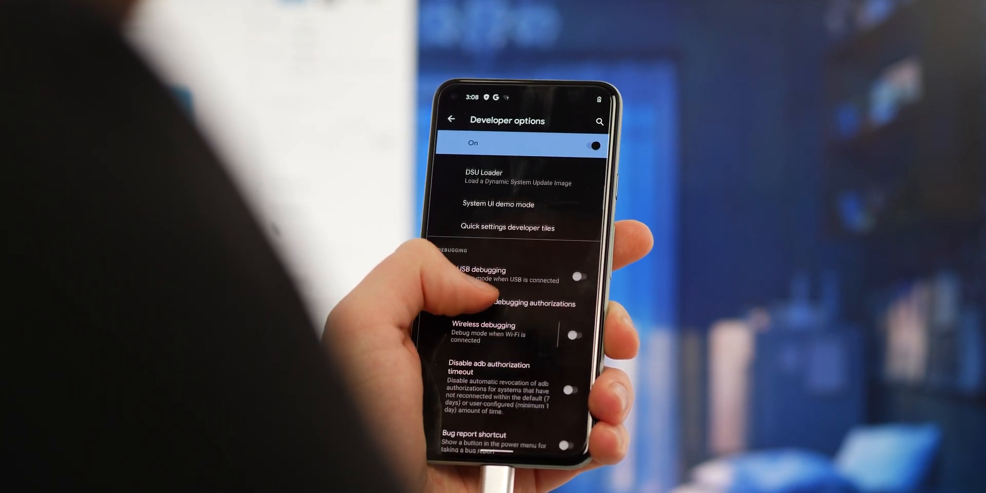
click(579, 277)
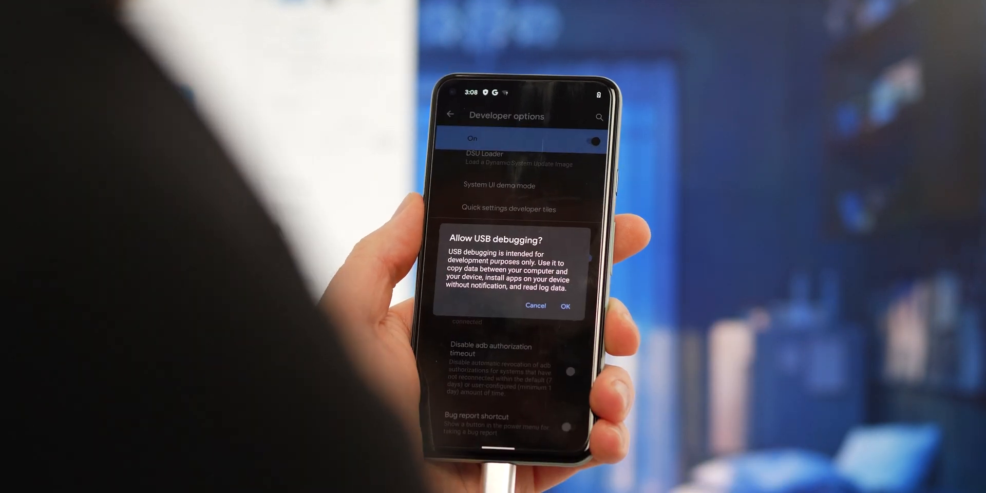
click(564, 306)
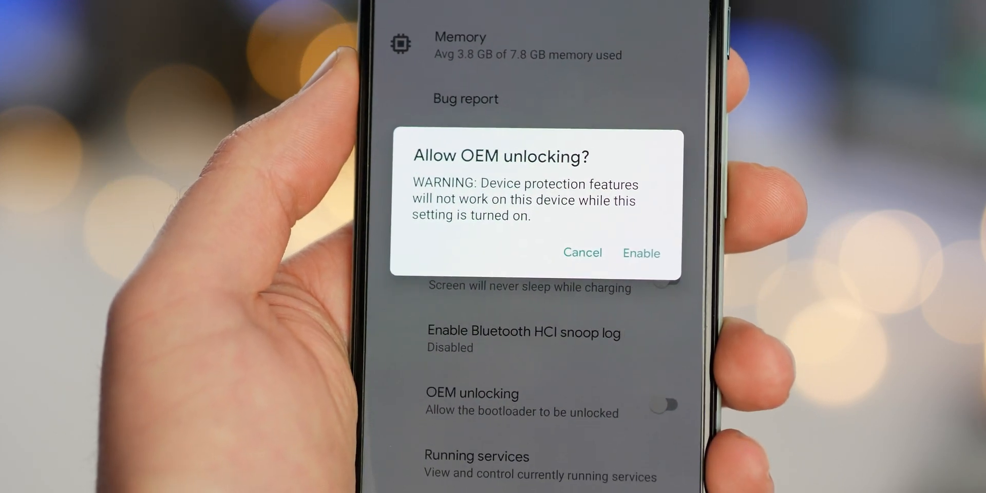
- Confirm enabling OEM unlocking in Developer options
click(641, 253)
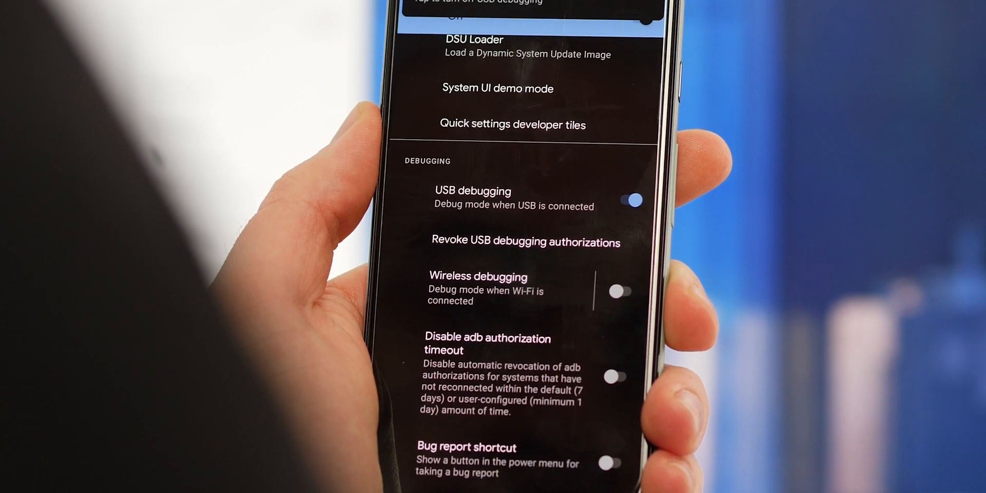
click(632, 200)
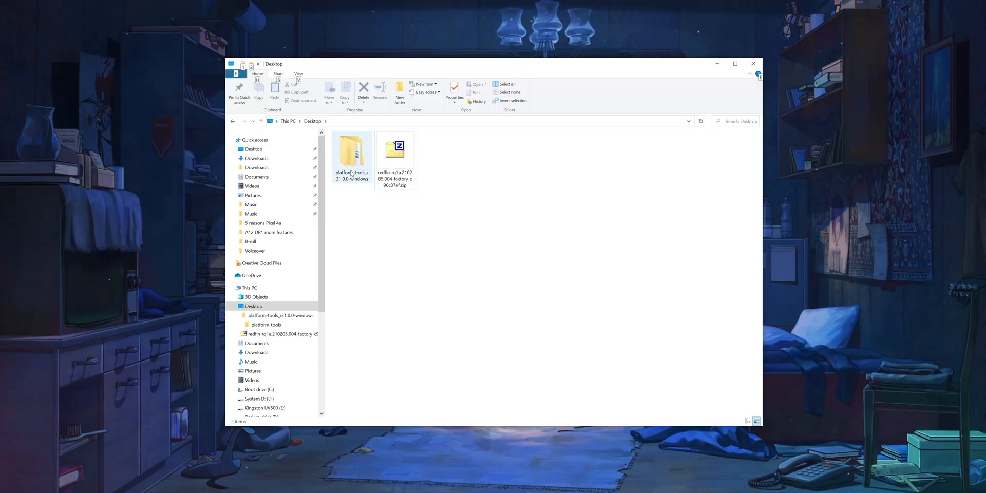
- Open the platform-tools_r31.0.0-windows platform-tools folder and launch cmd from its address bar
double_click(352, 154)
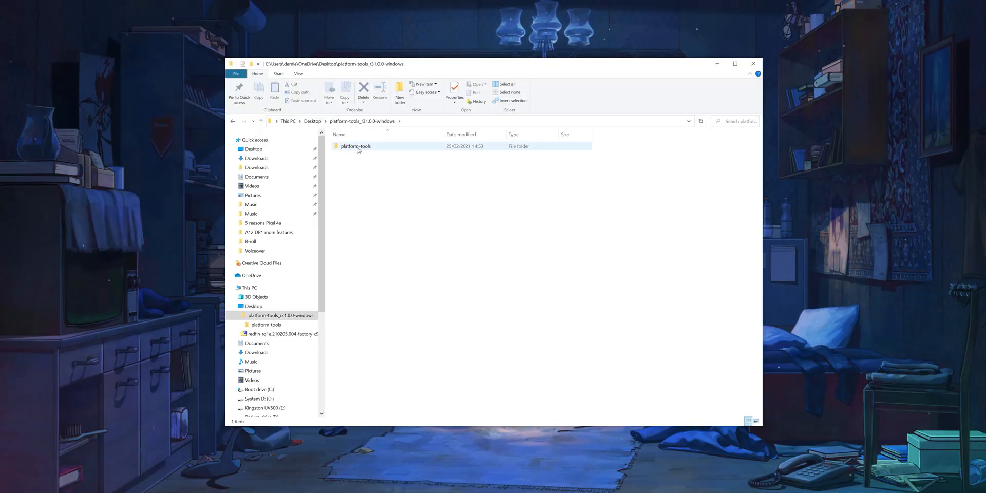
double_click(356, 146)
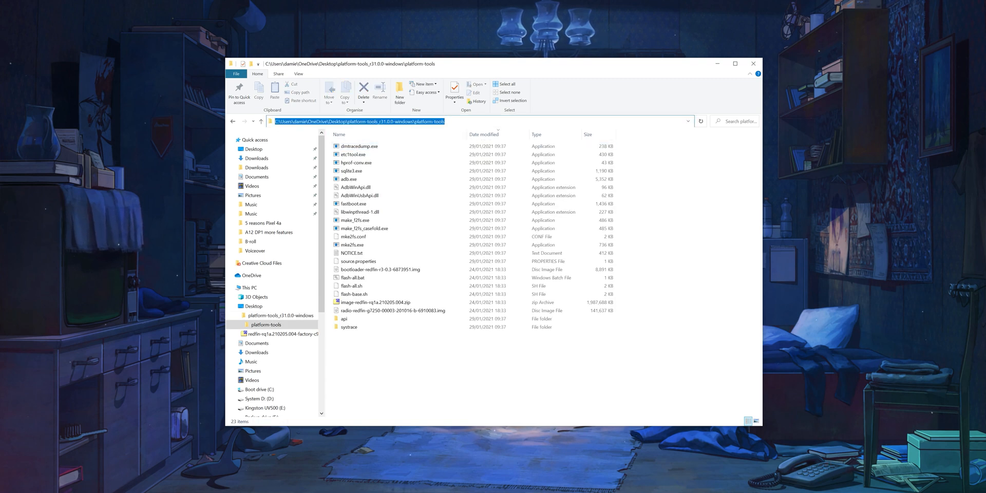
text(cmd)
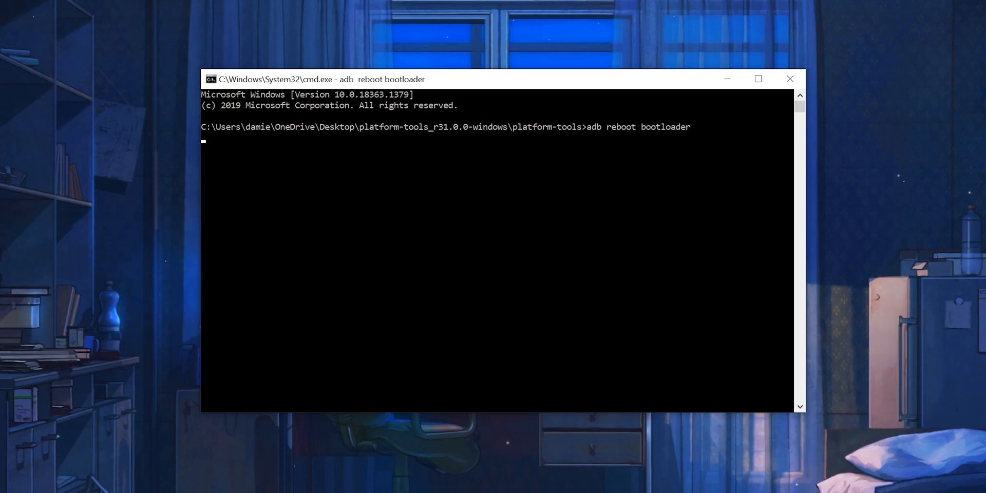
- Enter 'fastboot flashing unlock' after rebooting the phone into the bootloader
text(fastboot flashing un)
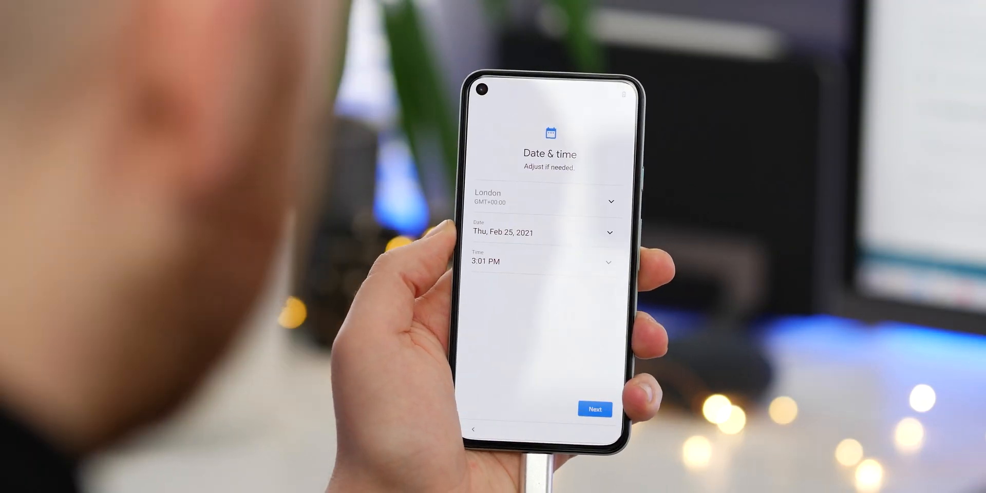
- Accept the Date & time screen and continue the phone setup
click(594, 409)
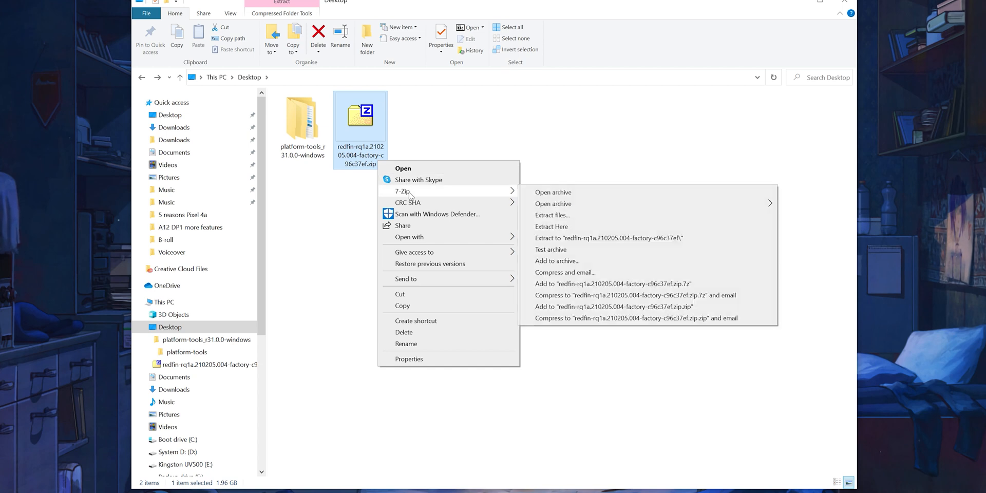
- Extract the factory zip with 7-Zip and open the redfin-rq1a.210205.004 folder
click(551, 226)
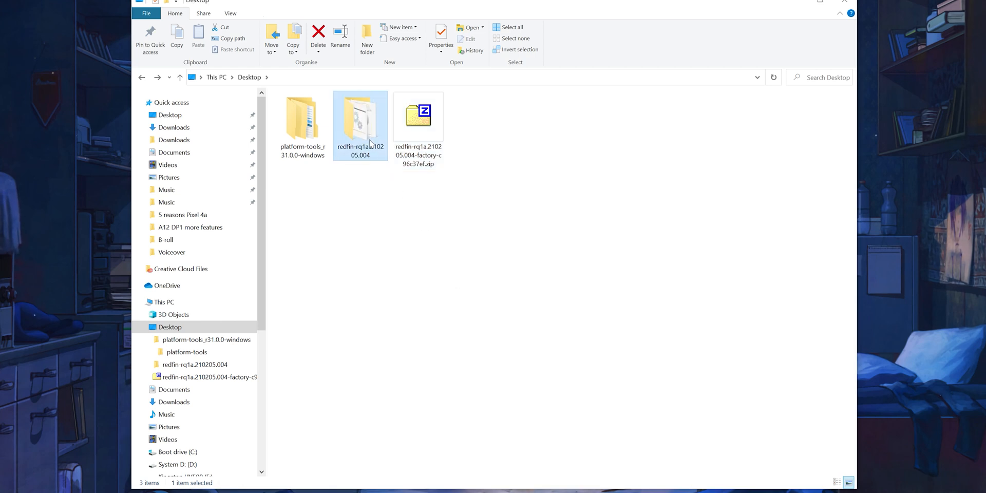
double_click(361, 120)
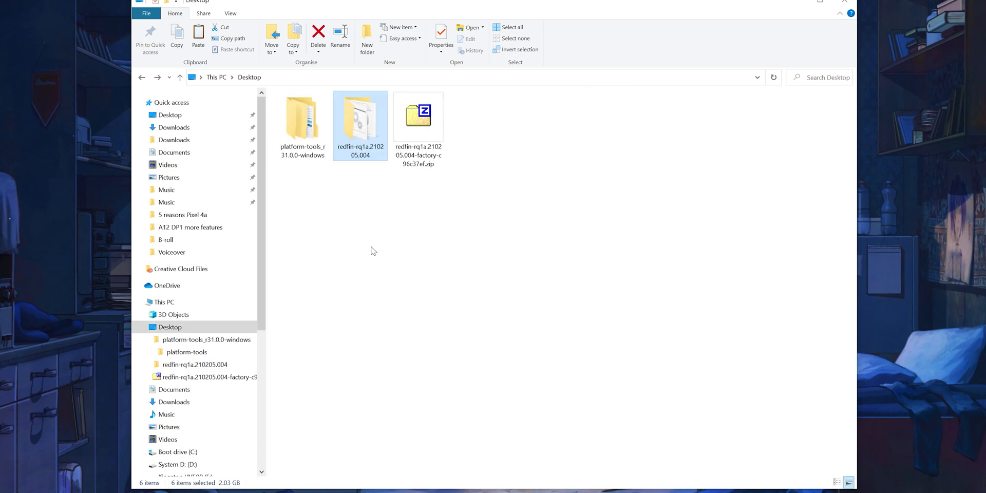
double_click(302, 120)
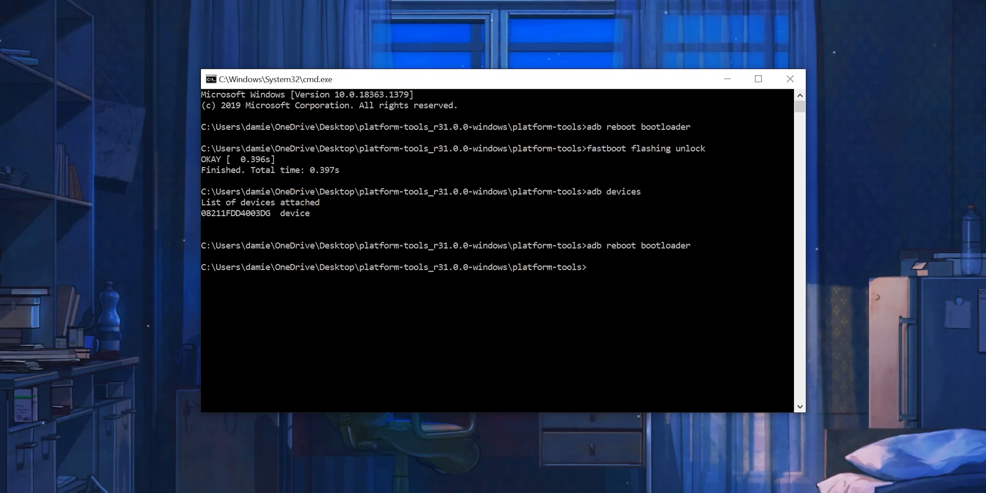
- Enter the flash-all command in Command Prompt
text(flash-al)
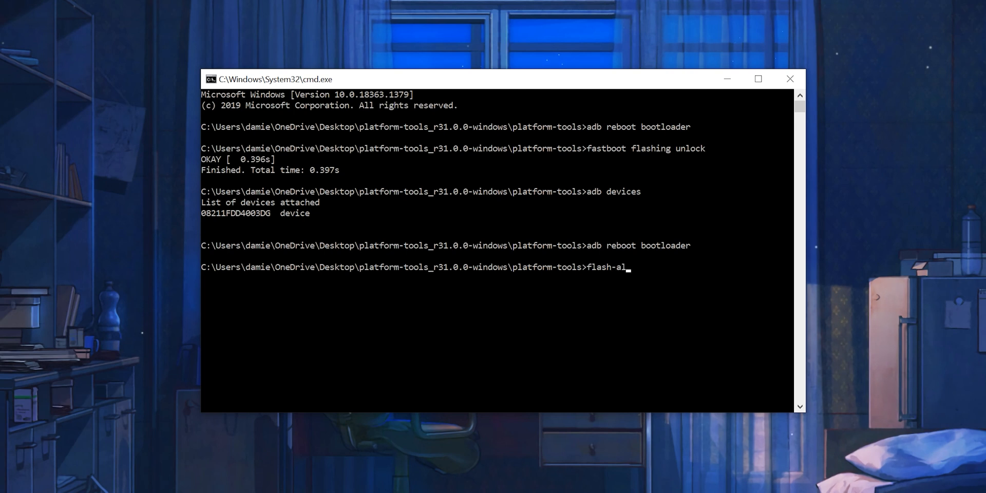